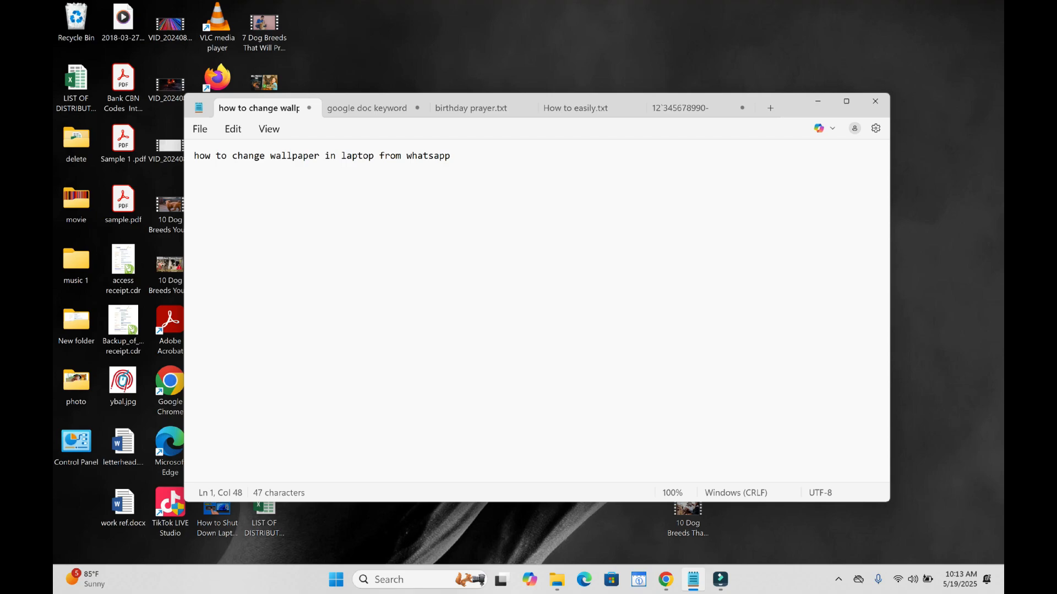
mouse_move(804, 121)
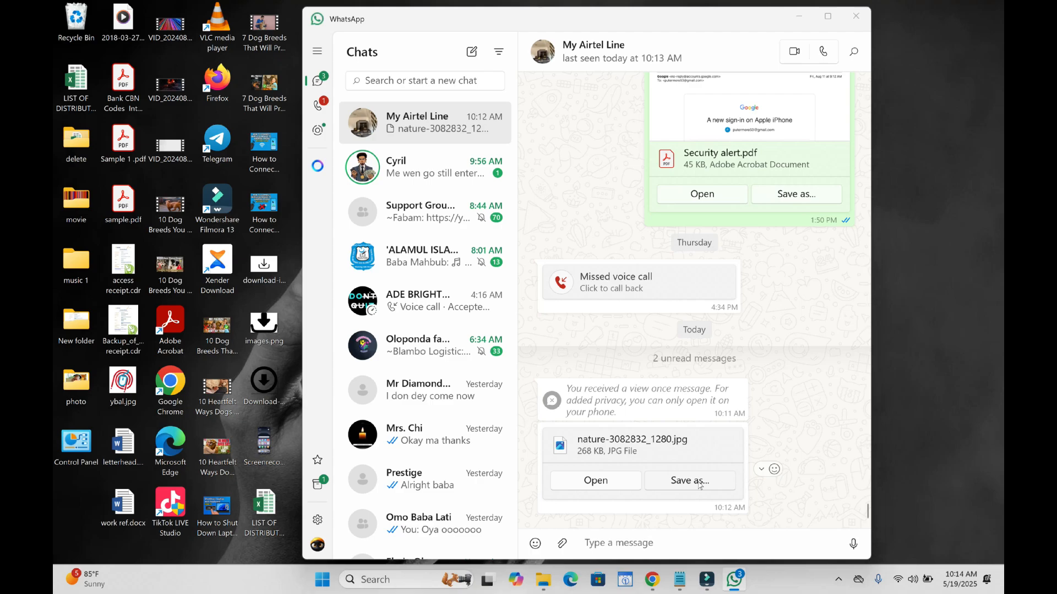
Save nature-3082832_1280.jpg from the WhatsApp chat into the Desktop folder
left_click(689, 480)
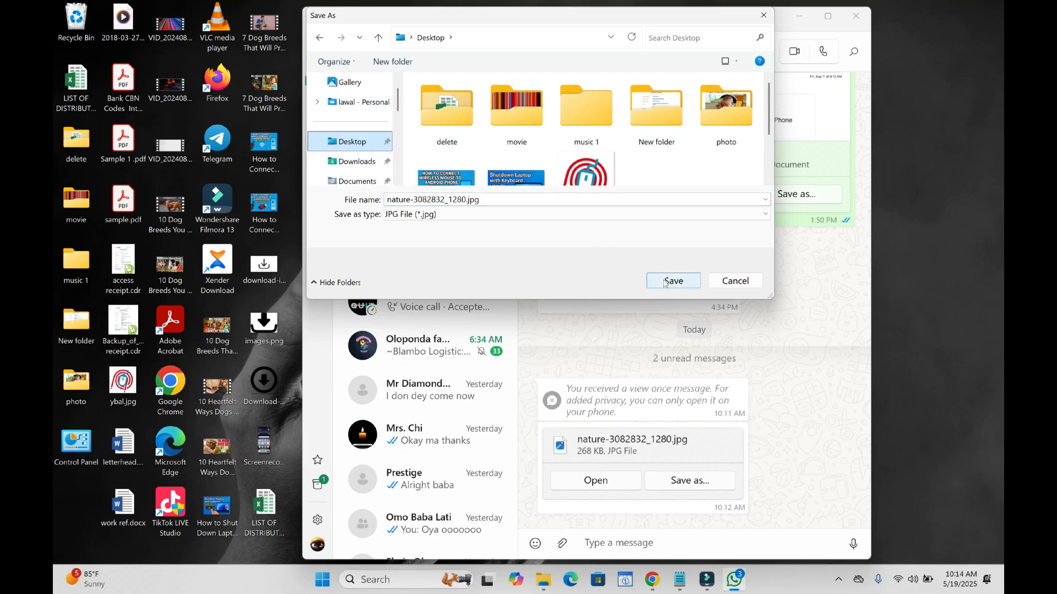
left_click(672, 280)
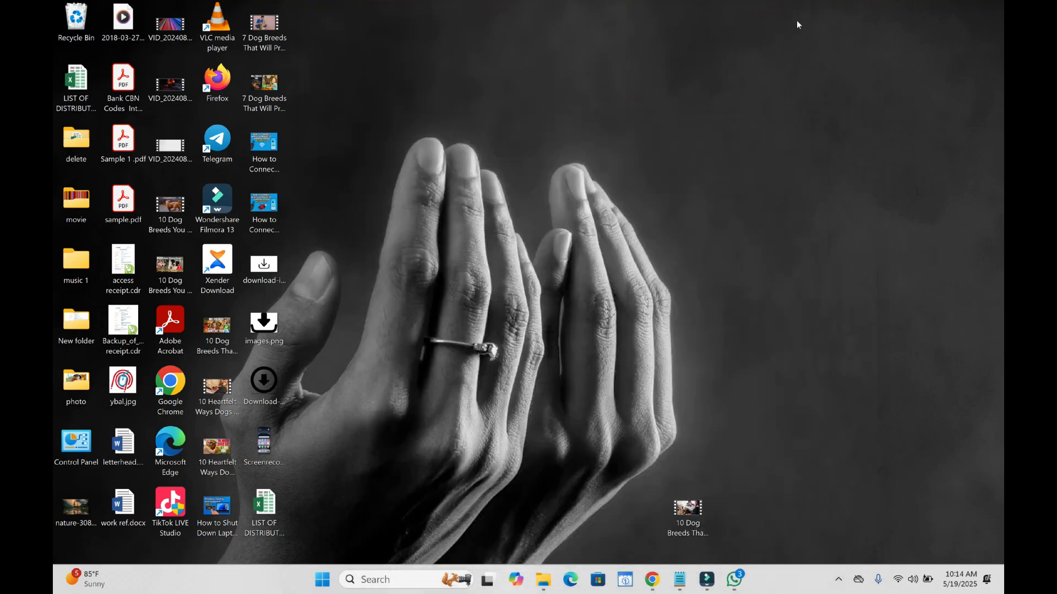
Select the saved nature JPG icon on the Windows desktop
left_click(75, 506)
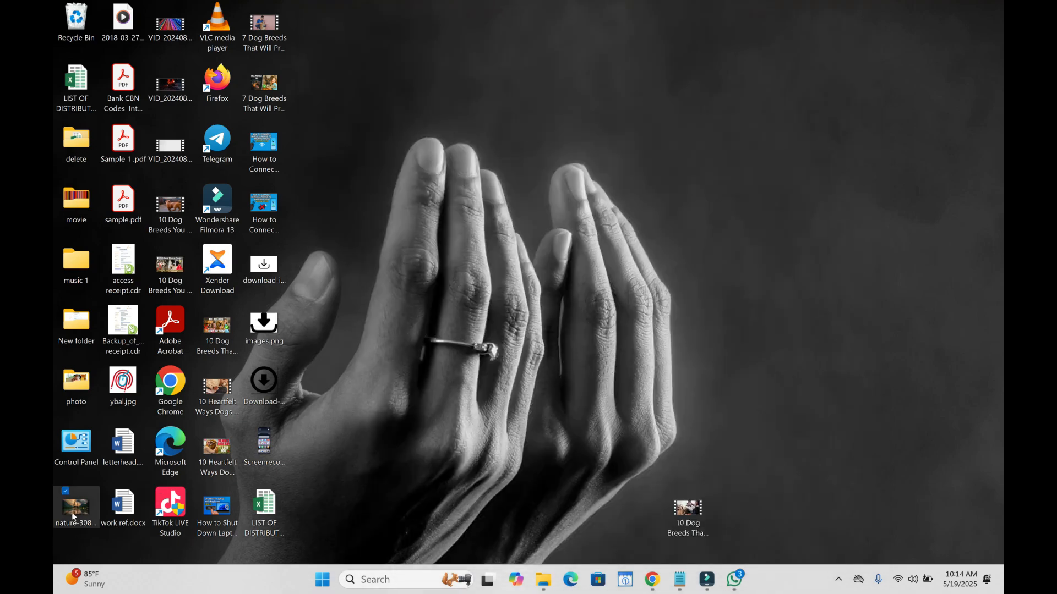
Set the nature JPG as the desktop background from its right-click menu
right_click(76, 506)
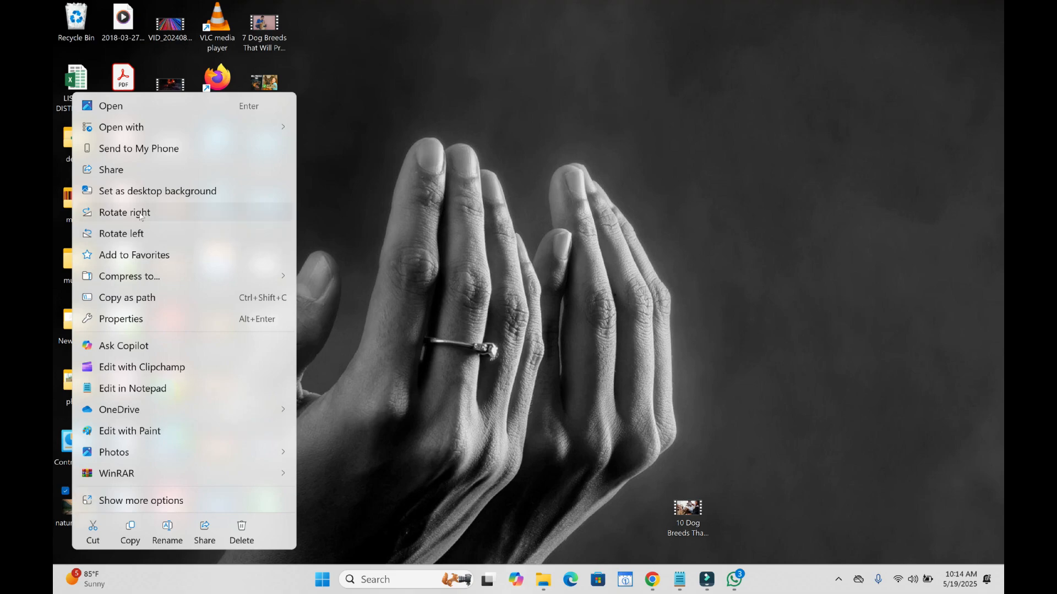
mouse_move(157, 191)
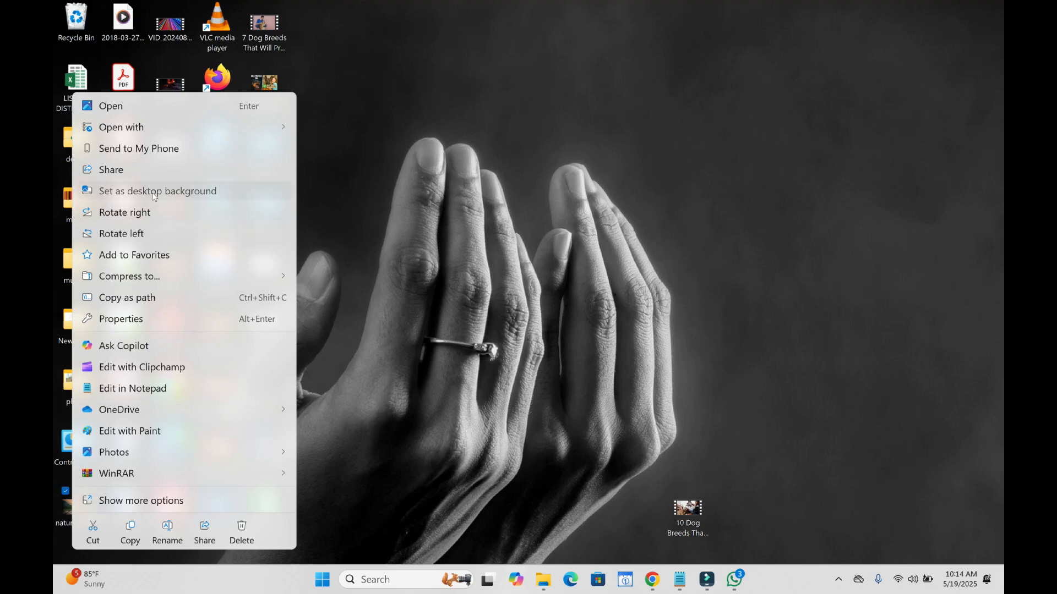
left_click(584, 418)
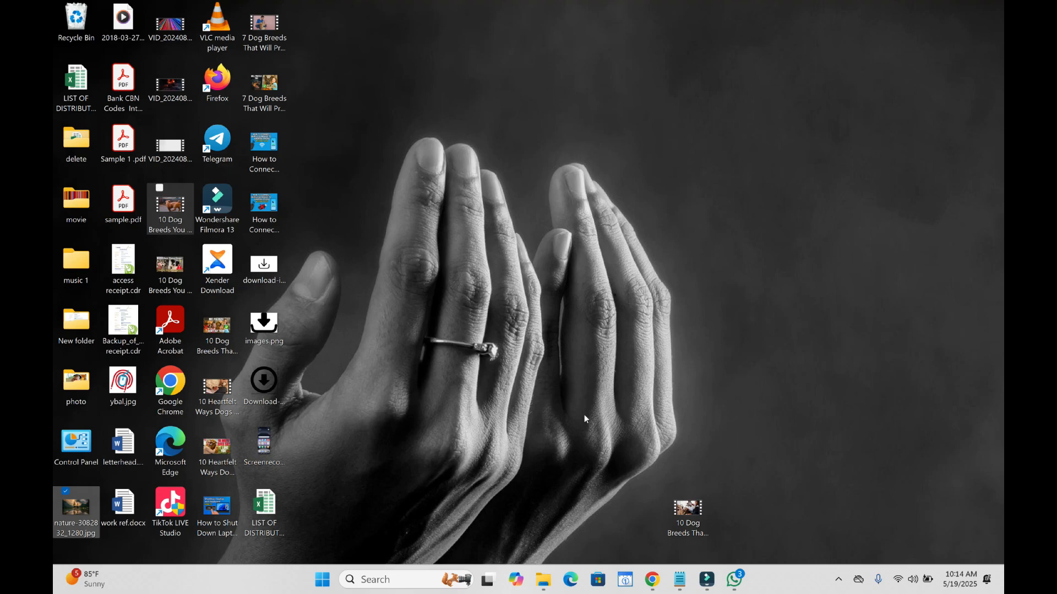